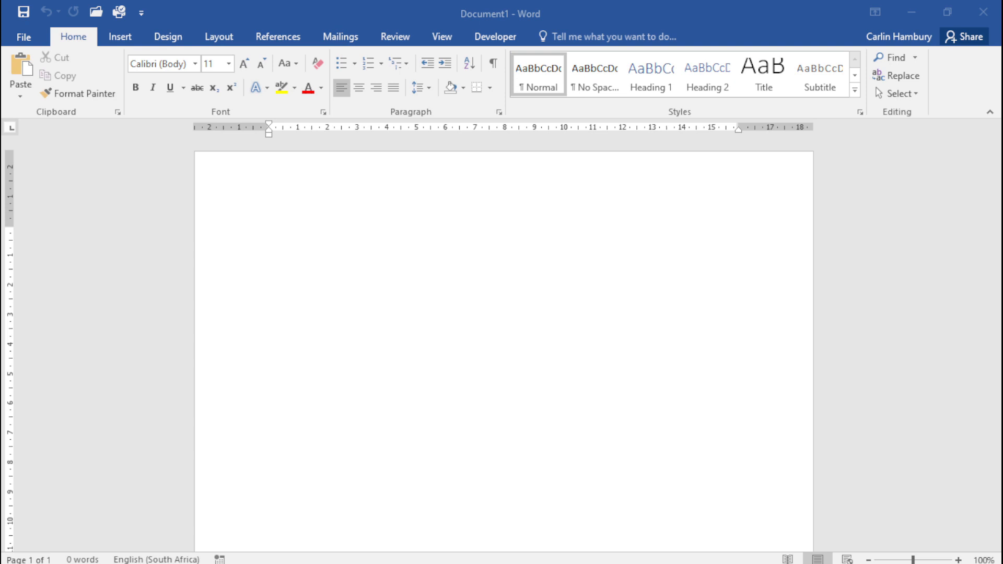
pyautogui.moveTo(406, 539)
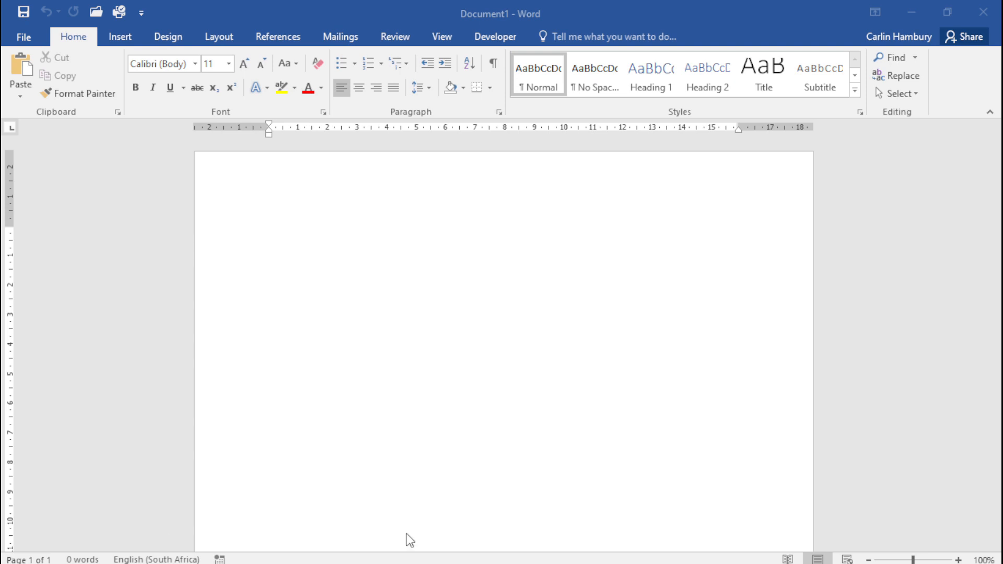
pyautogui.moveTo(40, 47)
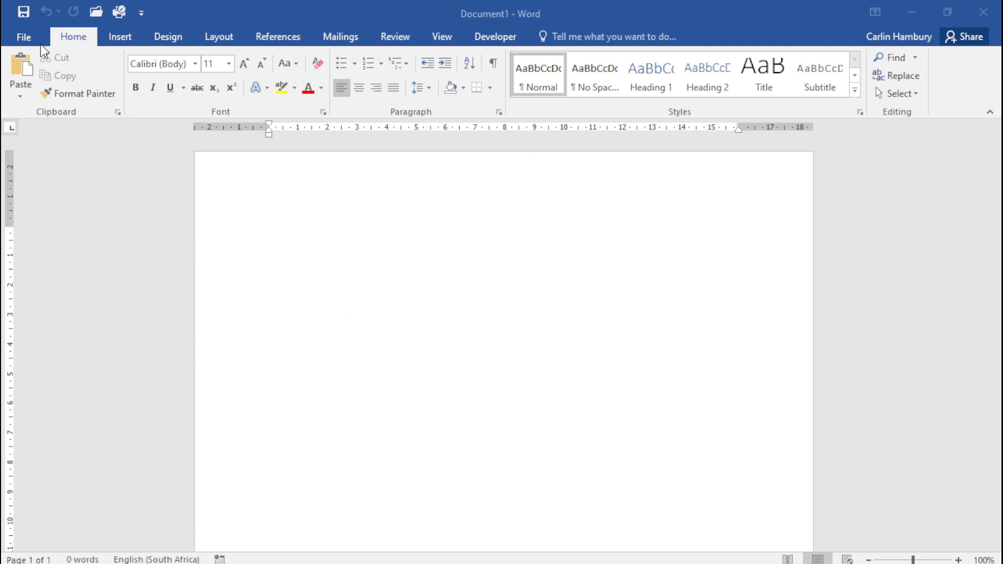
# - Show the File Info page for the unsaved blank document
pyautogui.click(269, 233)
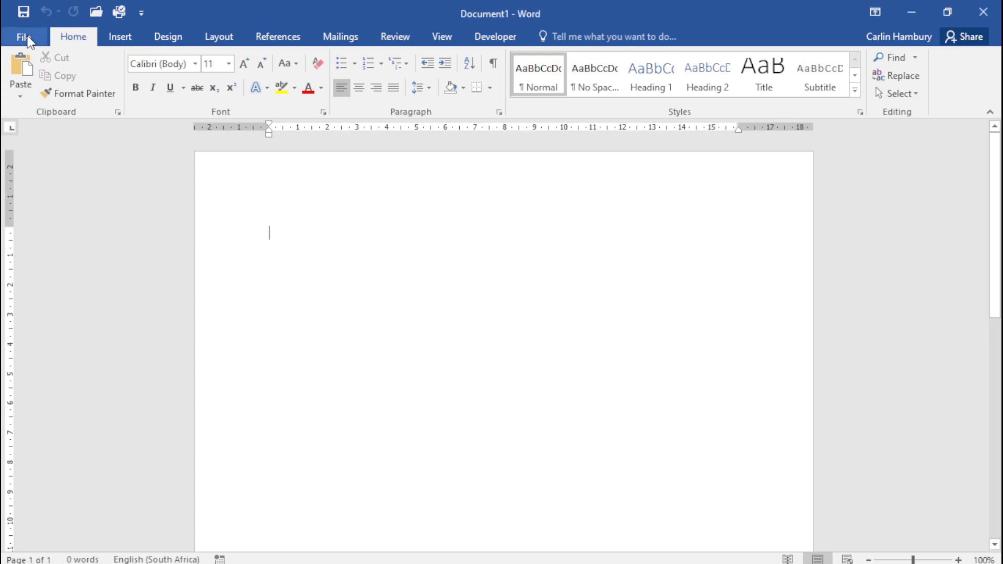
pyautogui.click(23, 37)
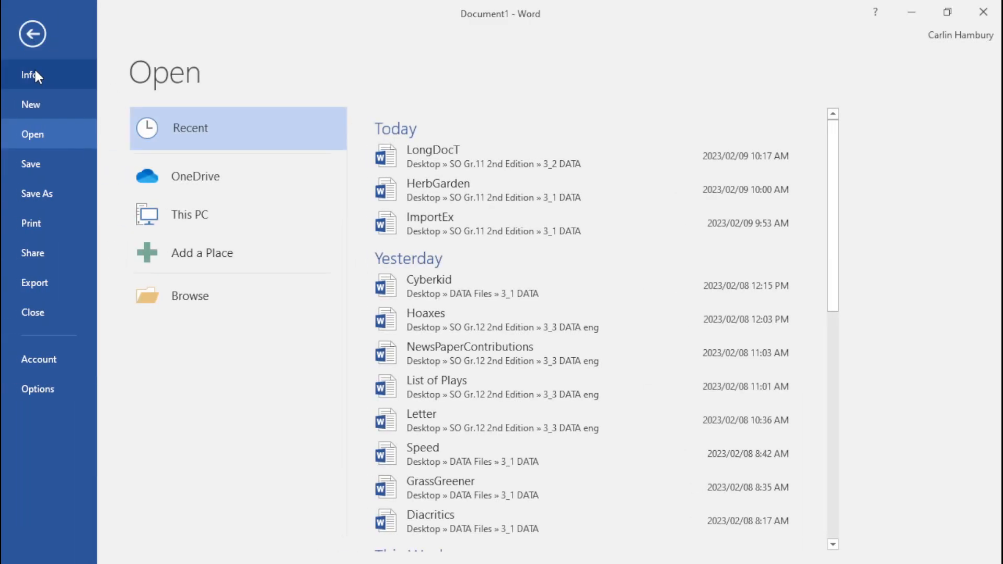
pyautogui.click(29, 75)
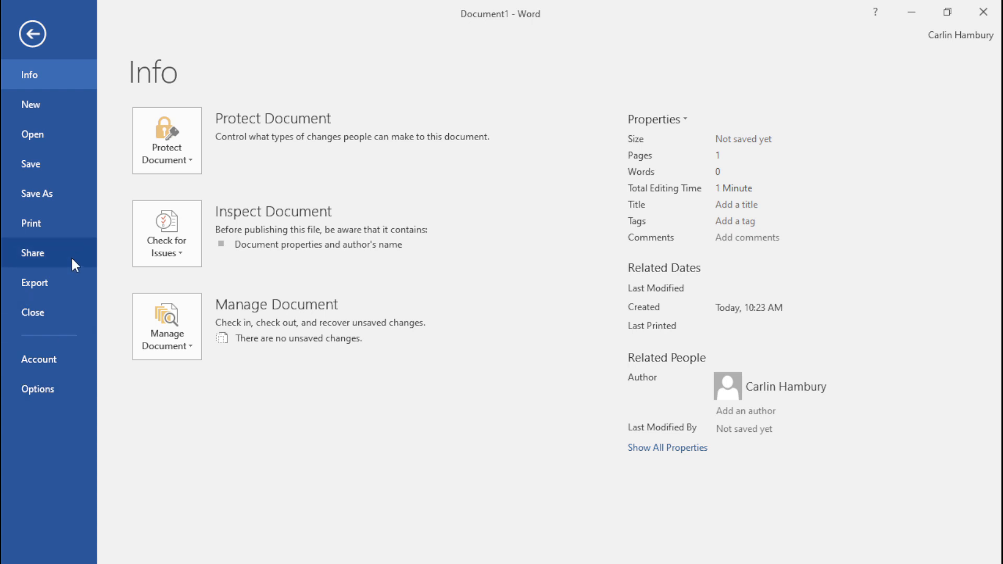
pyautogui.moveTo(45, 111)
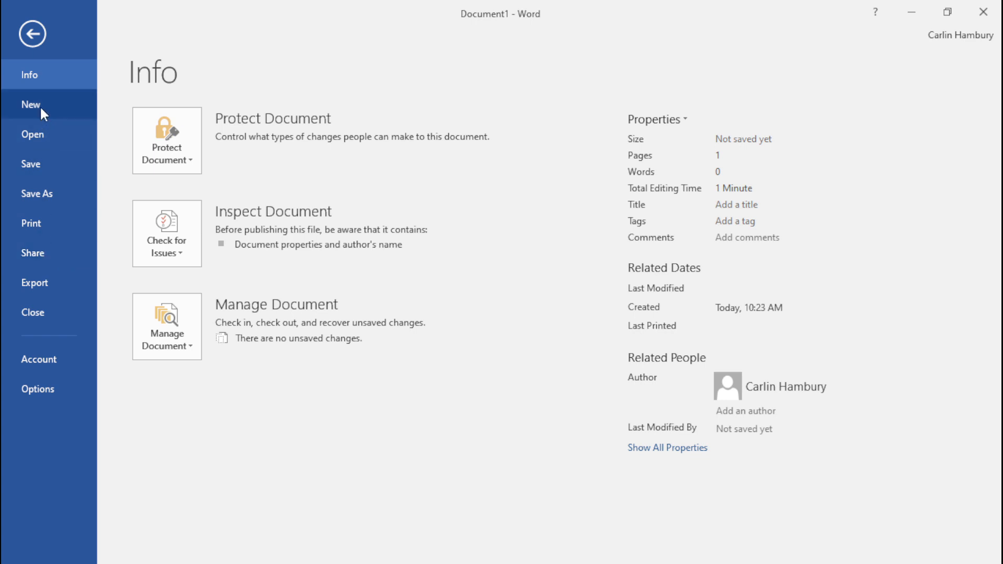
# - Create blank Document2 from the New page and view its Info page
pyautogui.click(30, 104)
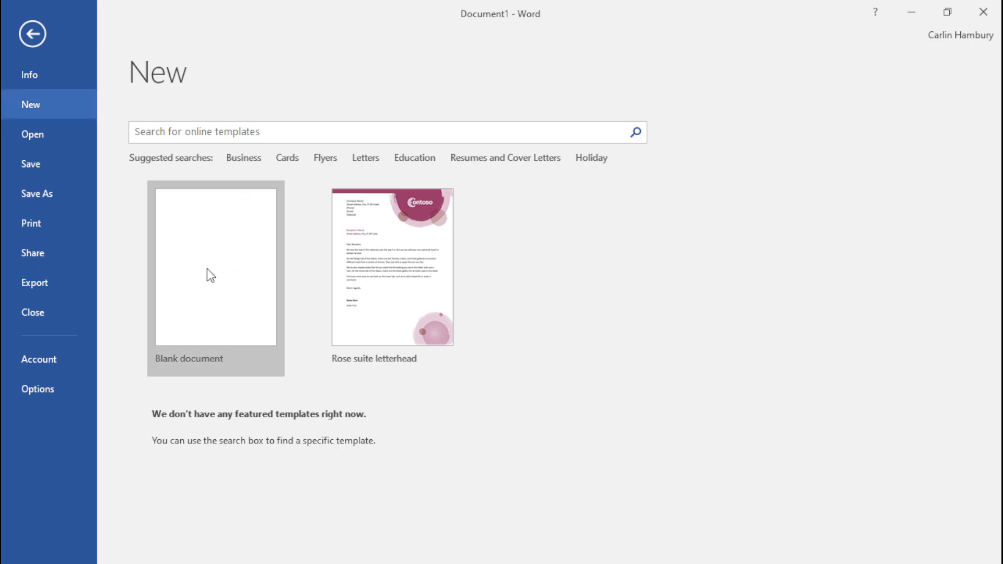
pyautogui.click(210, 275)
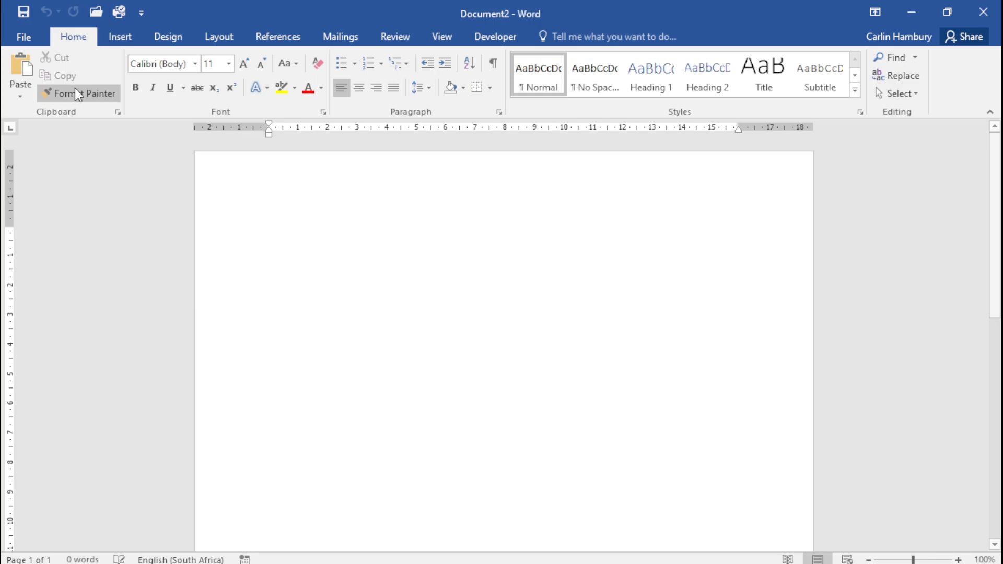
pyautogui.click(23, 22)
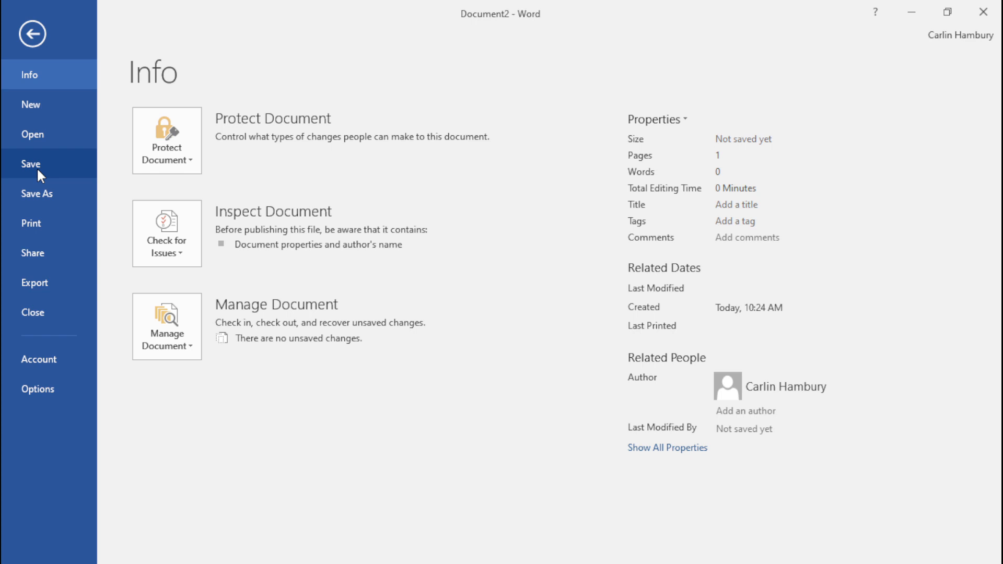
pyautogui.moveTo(64, 166)
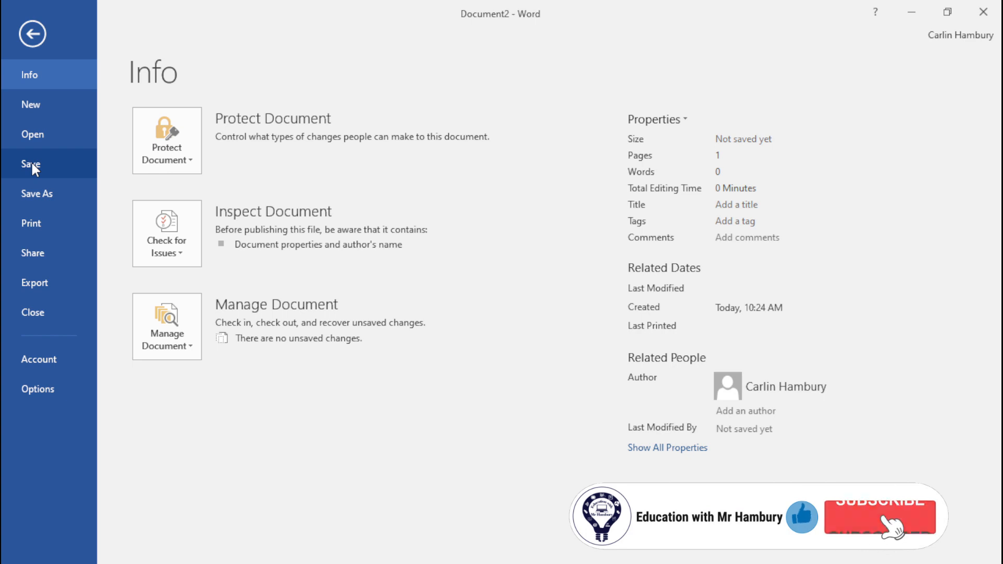
pyautogui.click(880, 517)
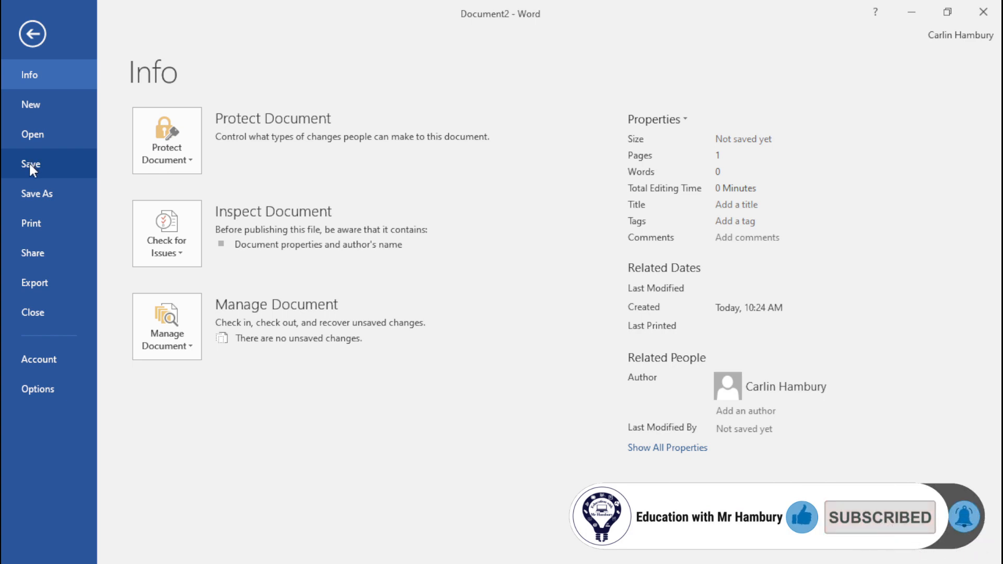
pyautogui.moveTo(65, 200)
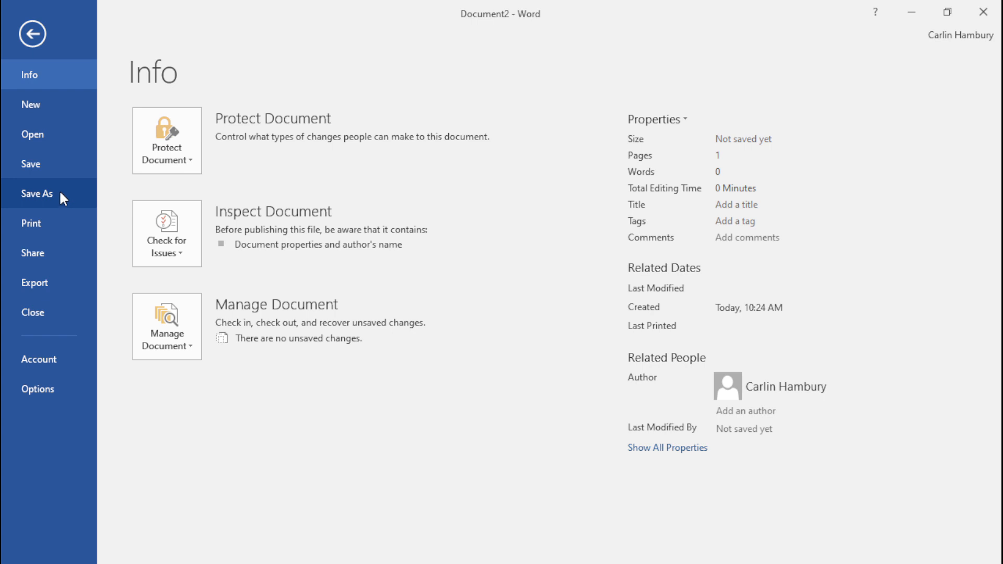
# - Save the document to the Desktop as 'Test Doc'
pyautogui.click(36, 193)
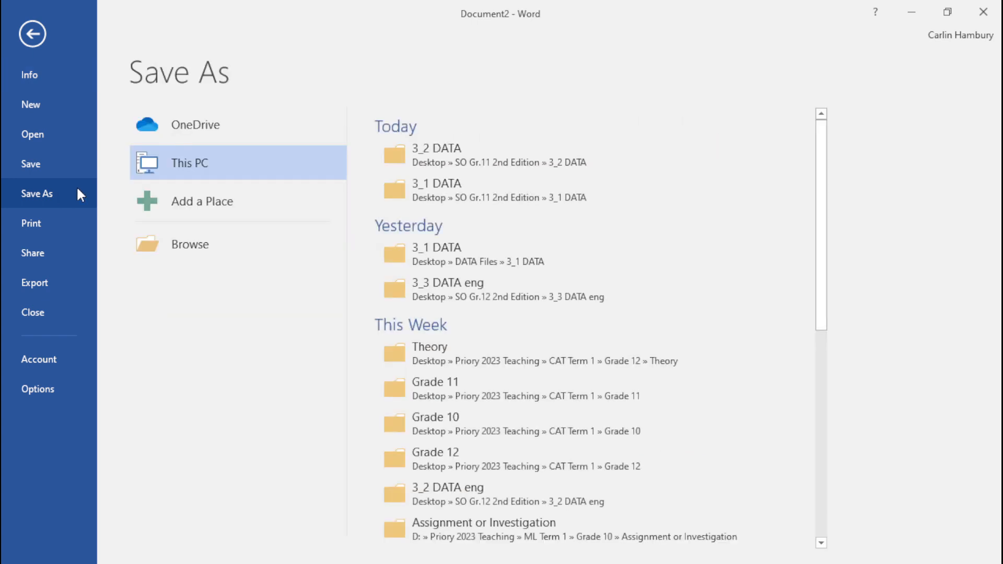
pyautogui.click(189, 244)
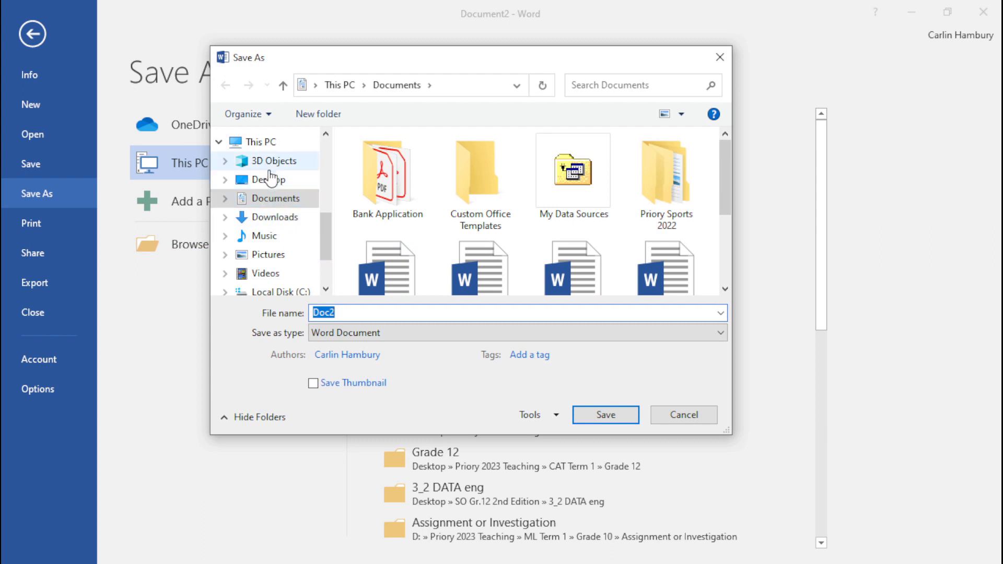
pyautogui.click(270, 179)
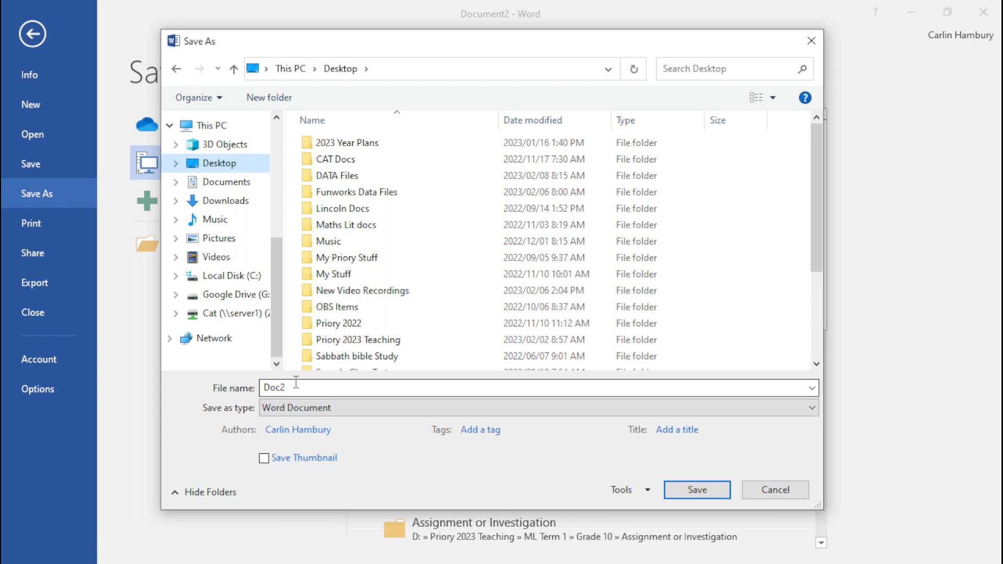
pyautogui.write('hfghg')
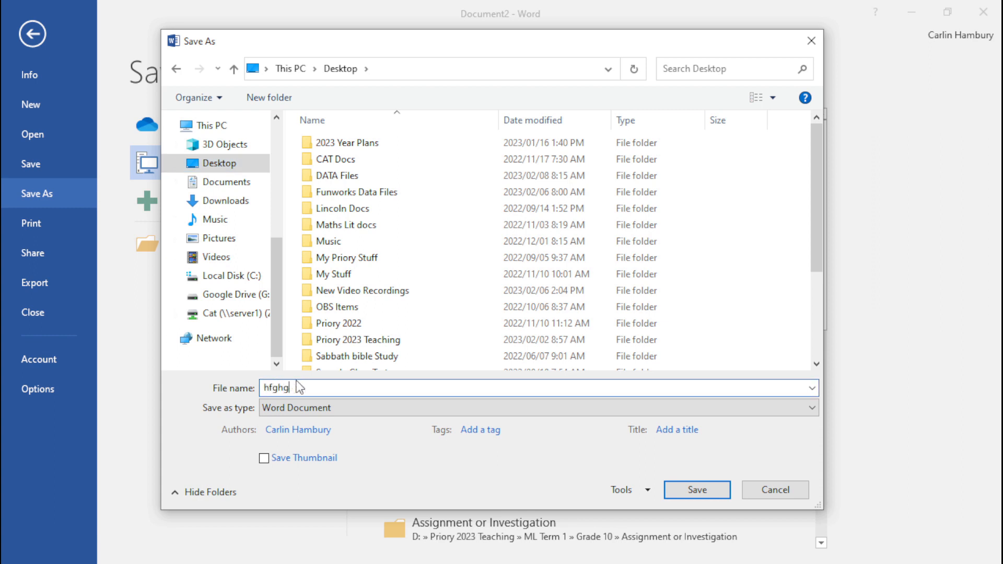
pyautogui.write('Test Doc')
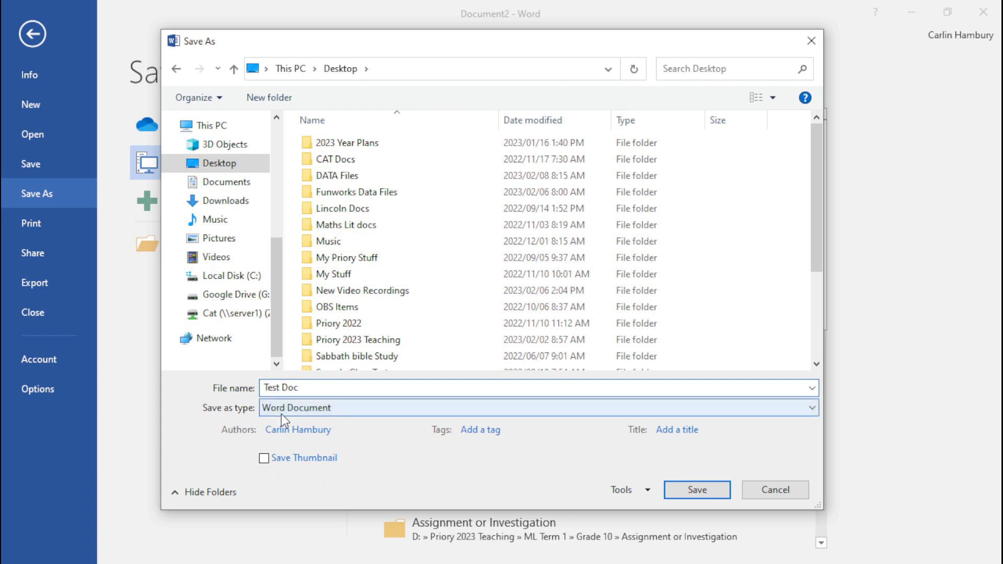
pyautogui.moveTo(634, 451)
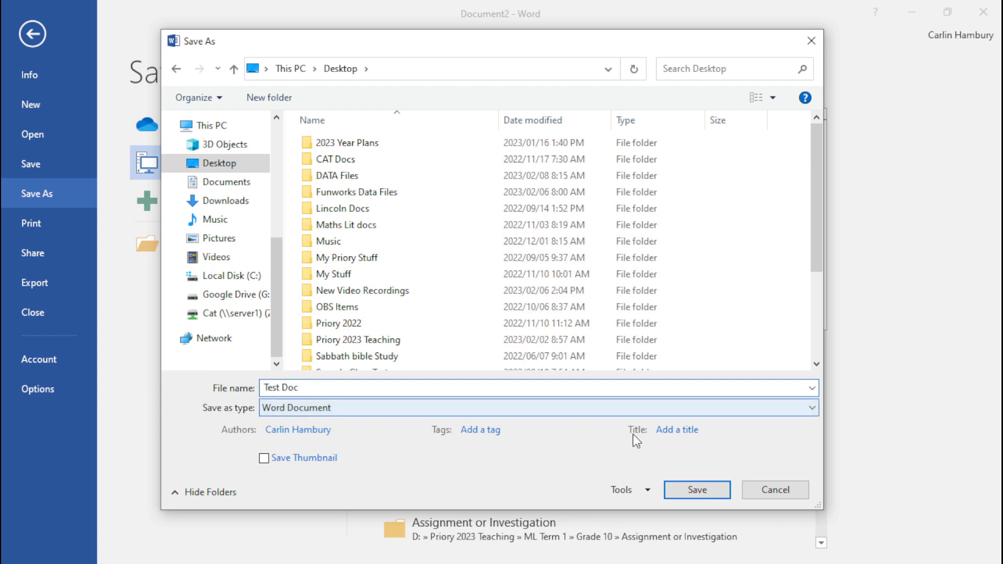
pyautogui.moveTo(697, 491)
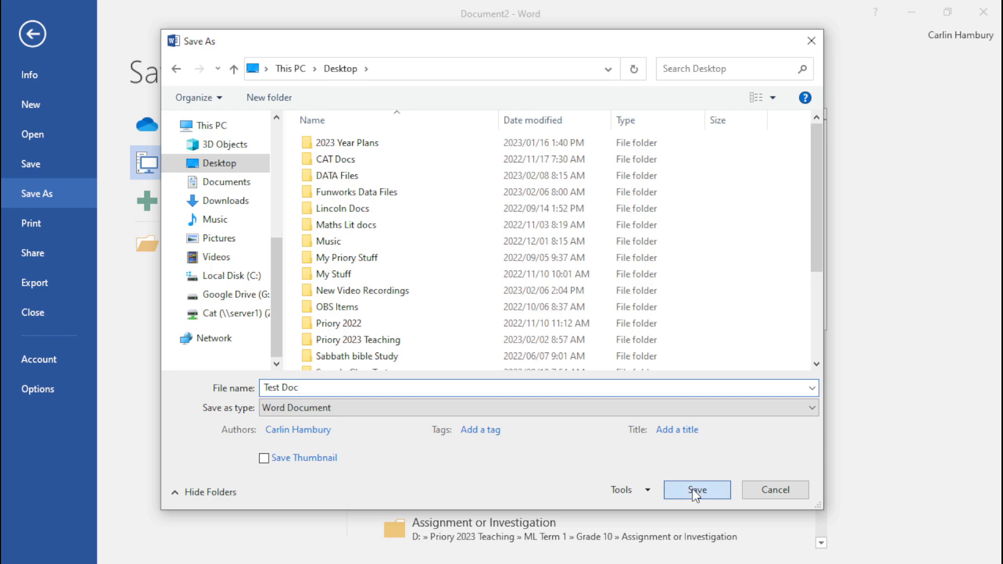
pyautogui.click(696, 489)
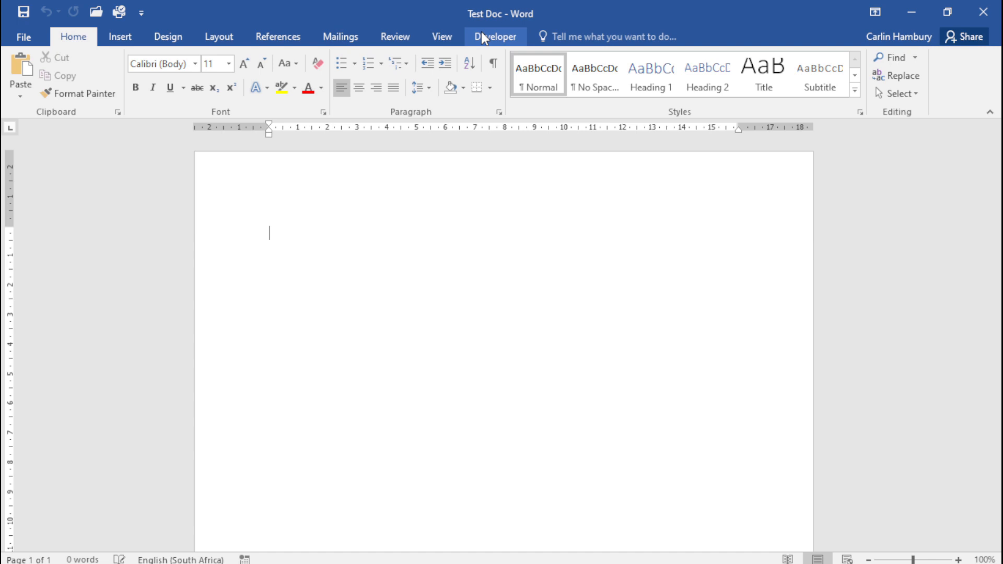
pyautogui.moveTo(491, 17)
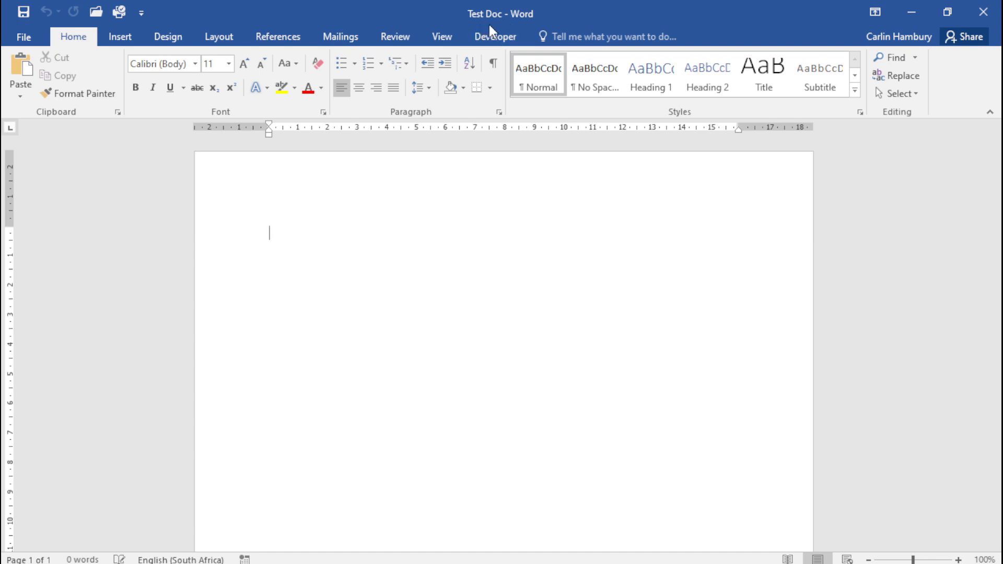
# - Type placeholder lines 'Mghjmgfh jfghfjhfj' and 'Gfhj', save, and view the Info page
pyautogui.write('Mghjmgfh jfghfjhfj')
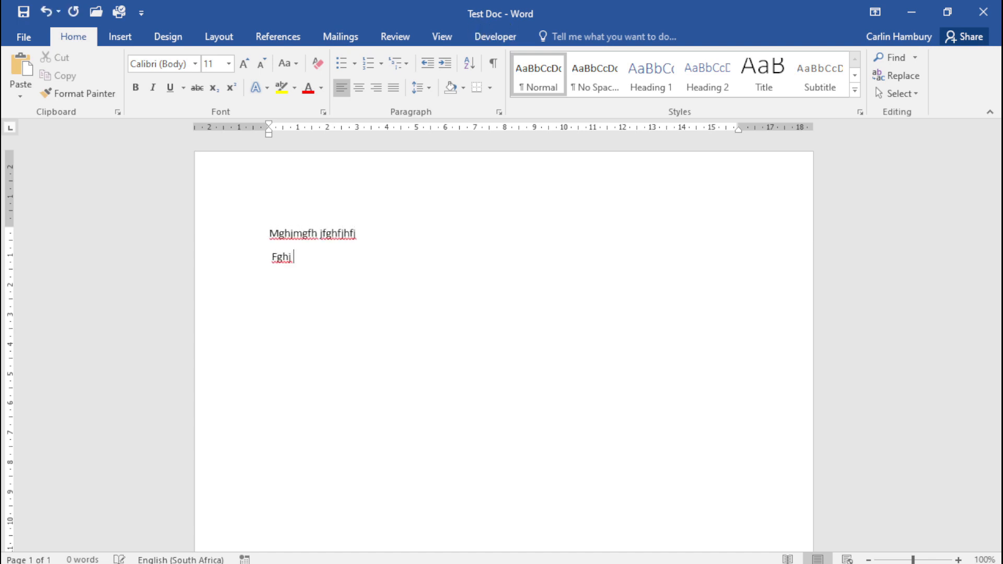
pyautogui.write('Gfhj')
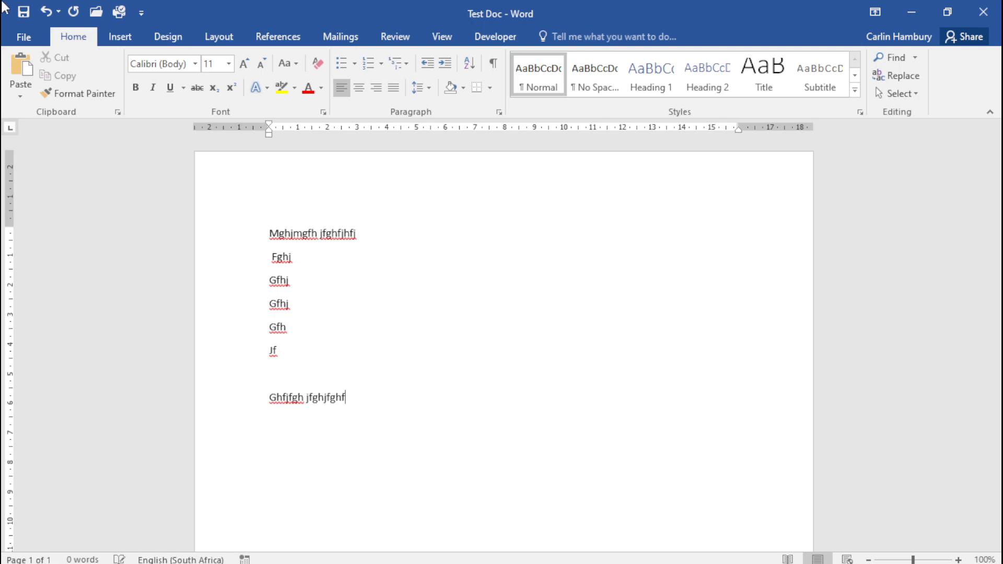
pyautogui.click(24, 37)
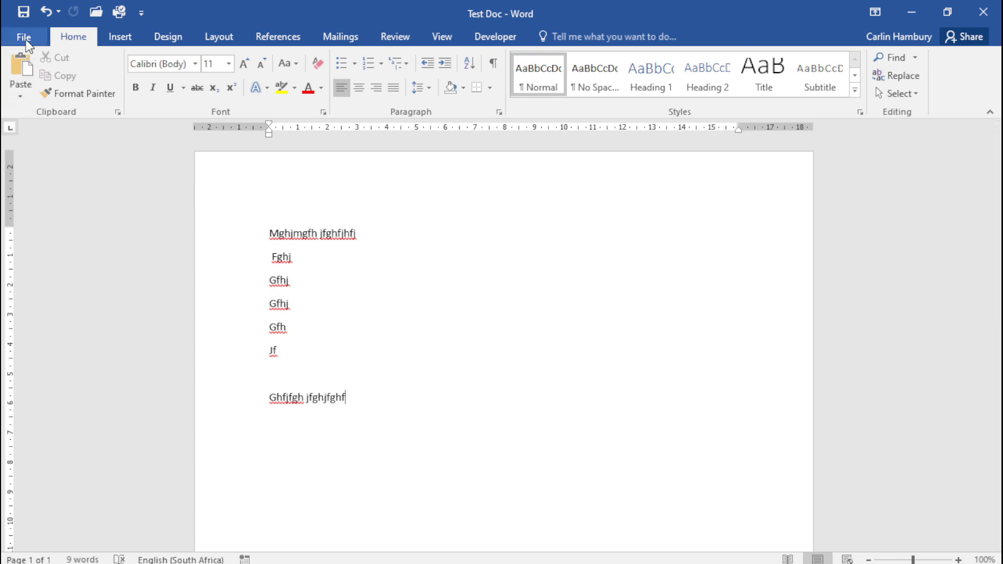
pyautogui.click(22, 36)
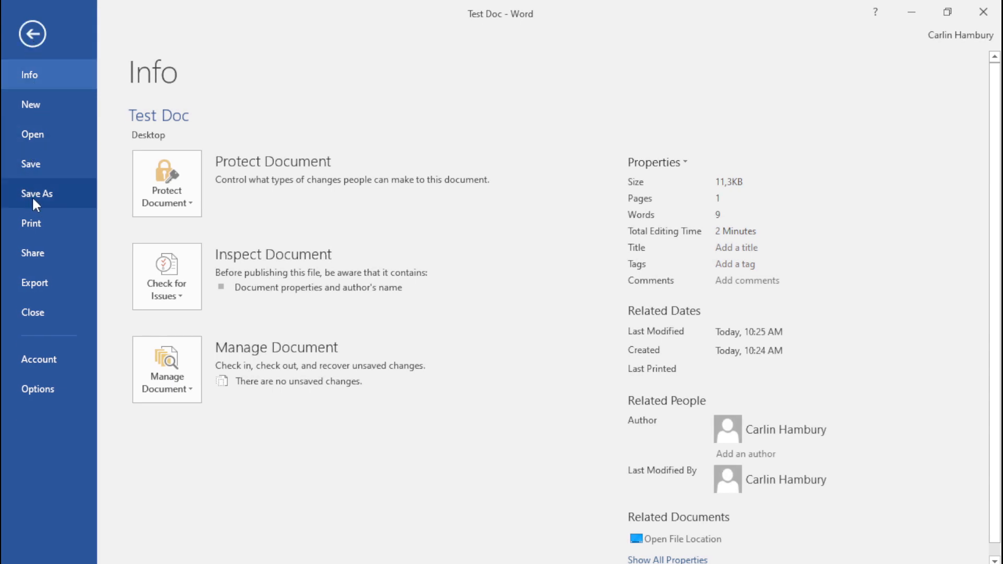
# - Export the document as PDF 'Test Doc Music' into the Music folder
pyautogui.click(36, 193)
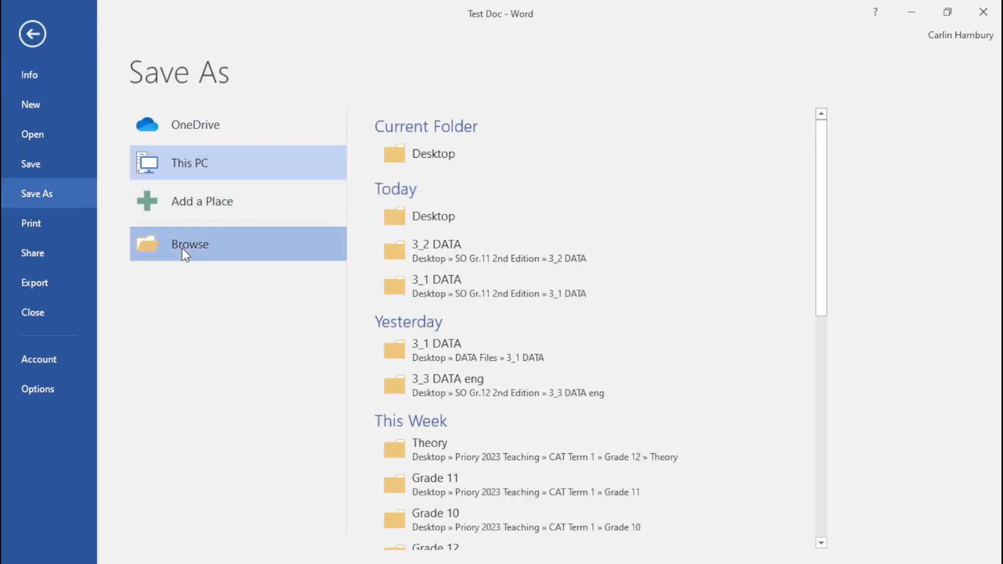
pyautogui.click(190, 244)
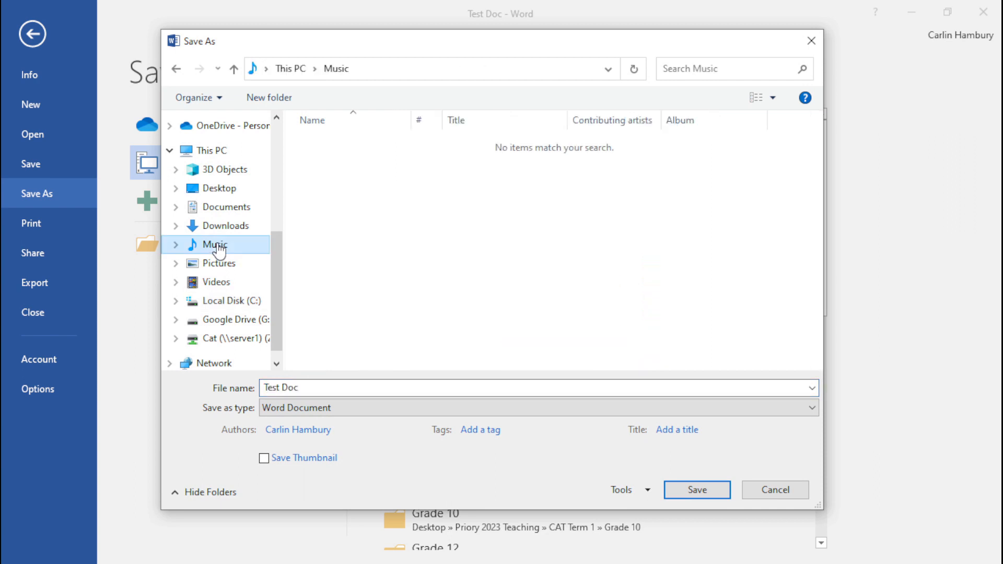
pyautogui.moveTo(345, 364)
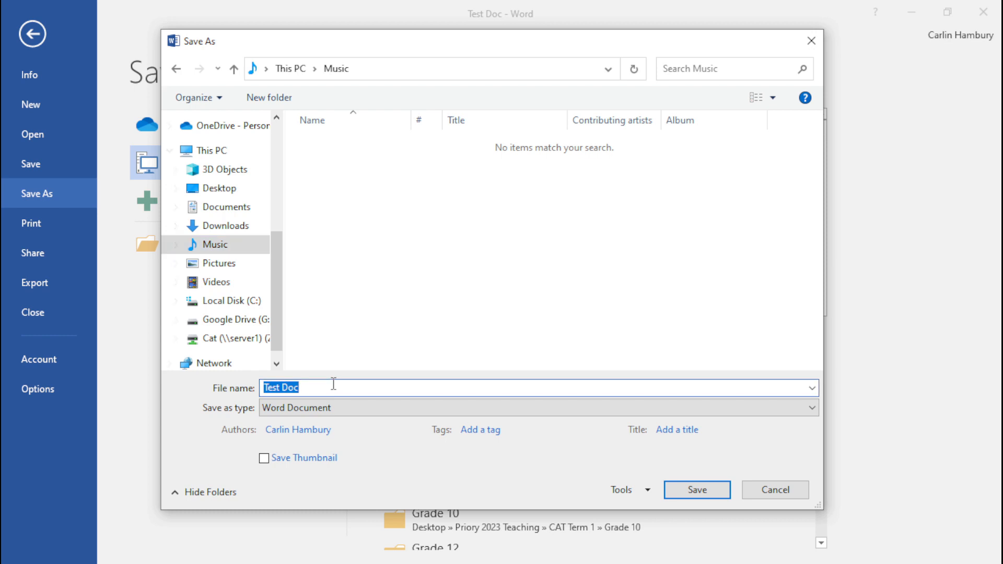
pyautogui.write('Mus')
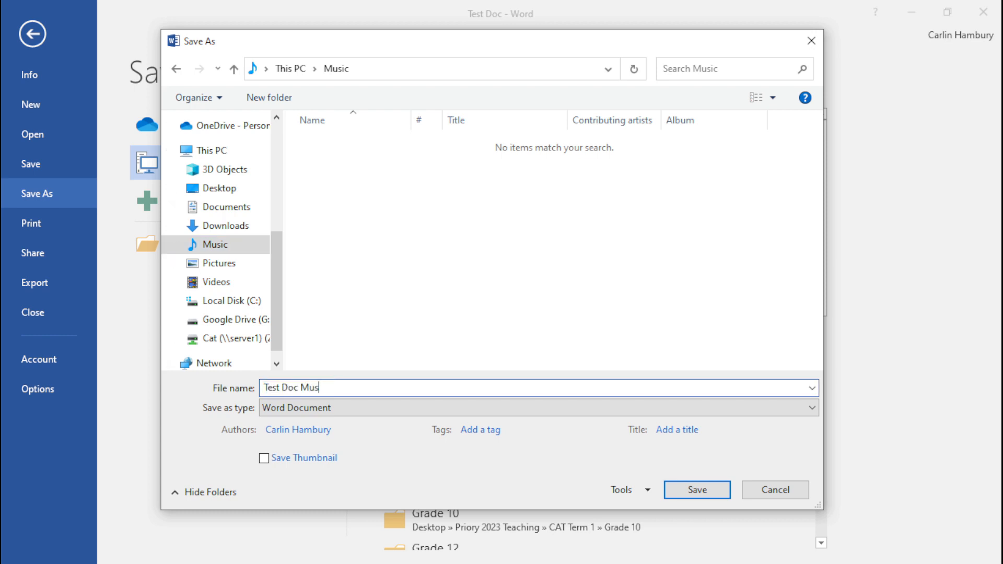
pyautogui.click(813, 409)
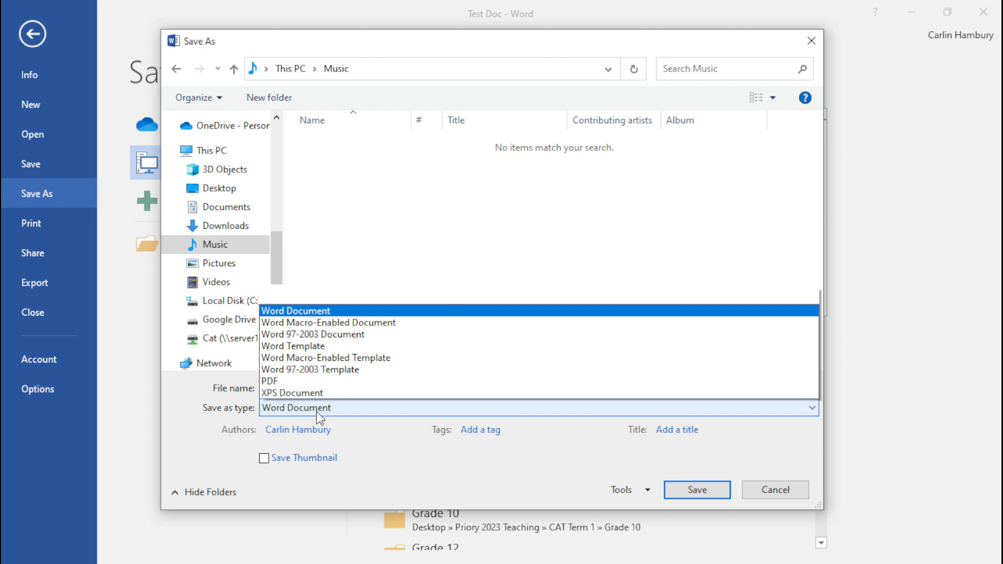
pyautogui.click(270, 381)
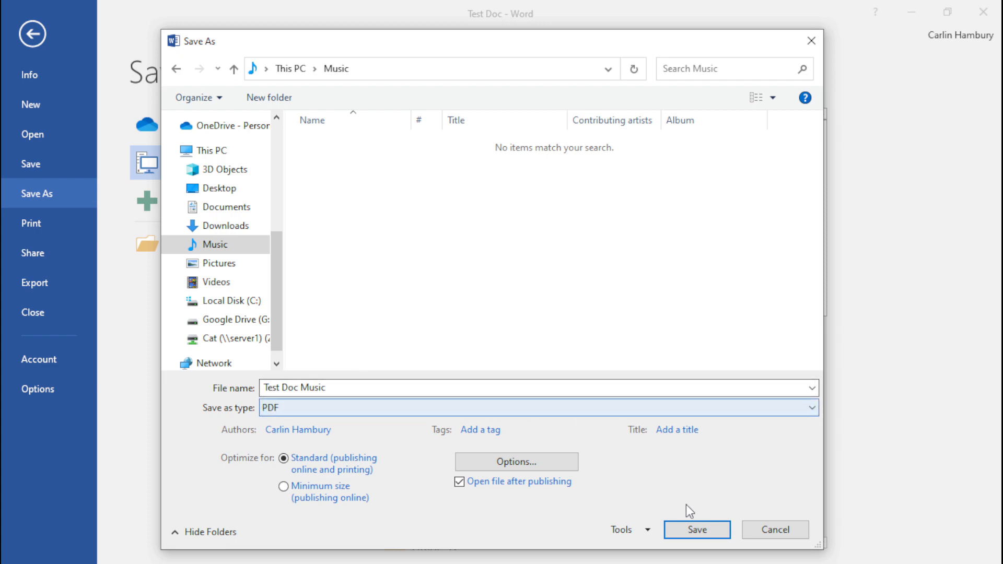
pyautogui.click(697, 530)
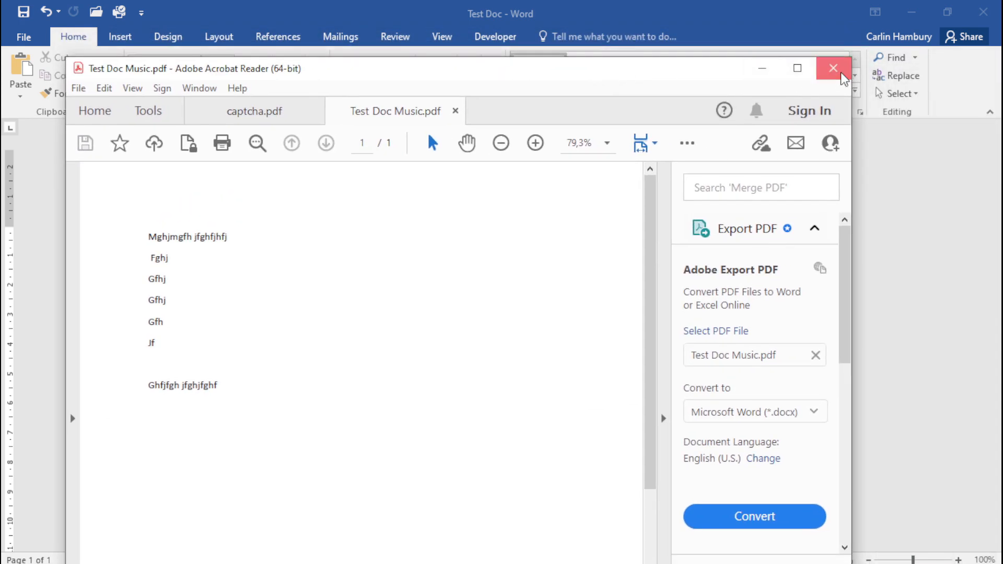
# - Close Acrobat Reader and all its open PDF tabs
pyautogui.click(832, 68)
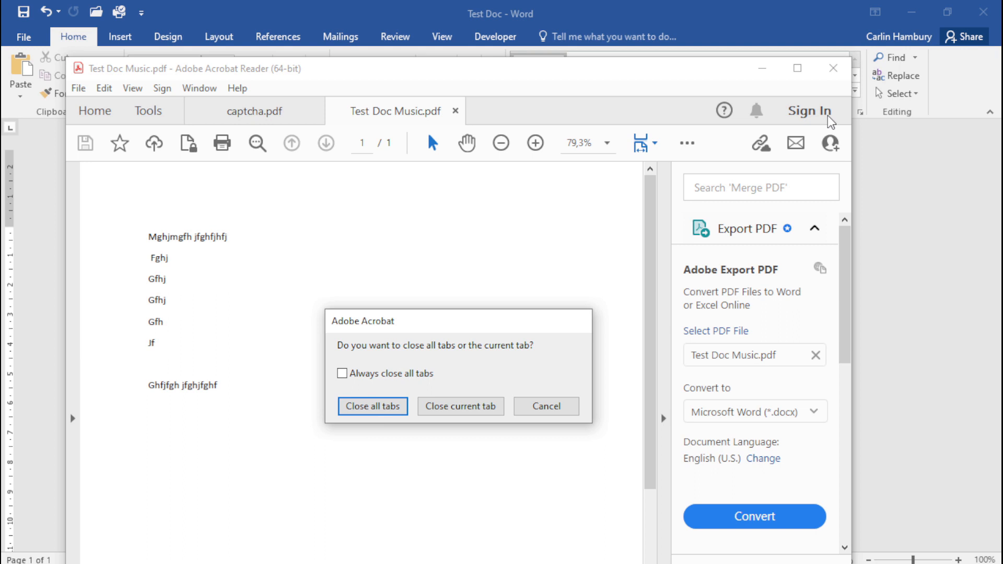
pyautogui.moveTo(374, 409)
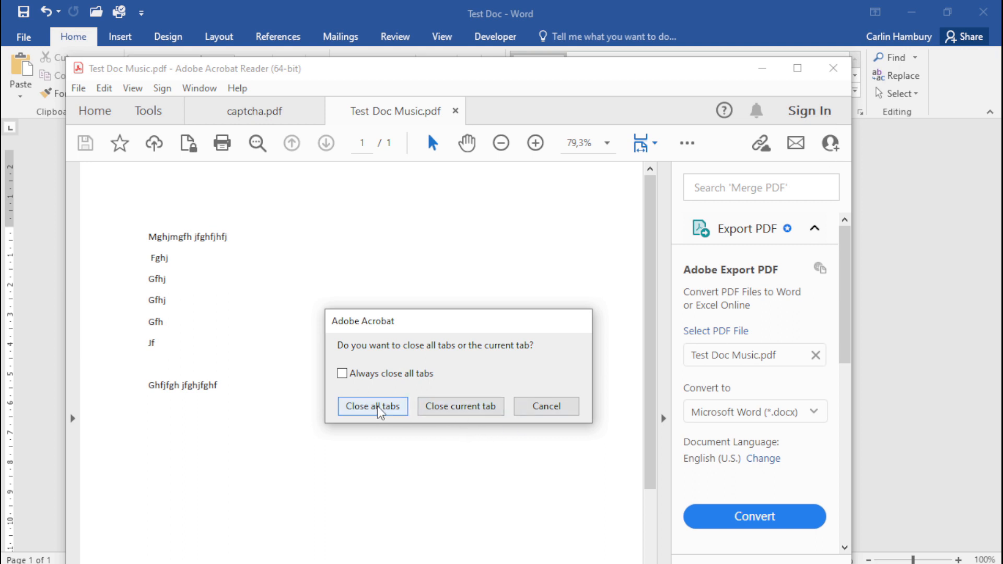
pyautogui.click(373, 406)
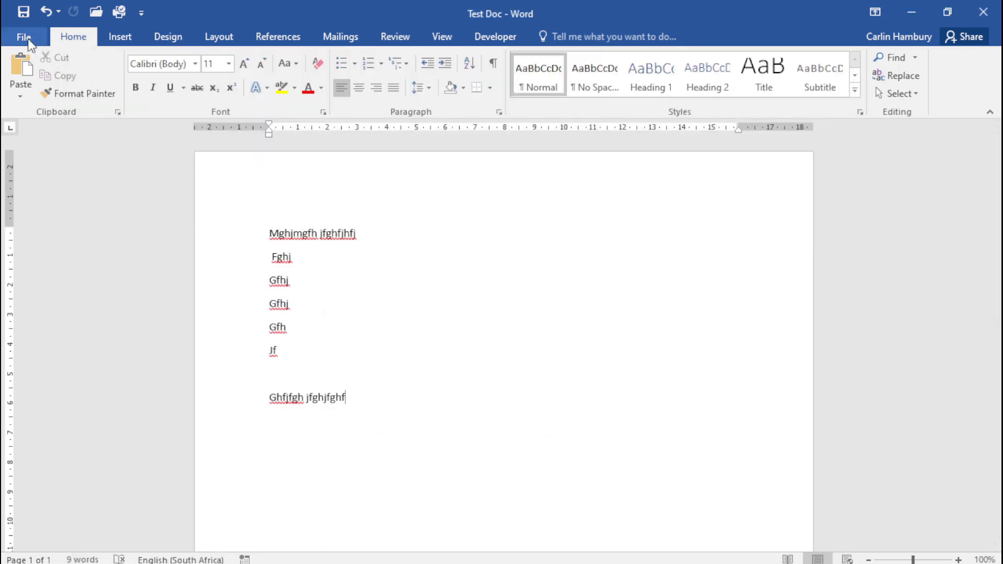
# - Open Word's New page showing the blank and letterhead templates
pyautogui.click(22, 36)
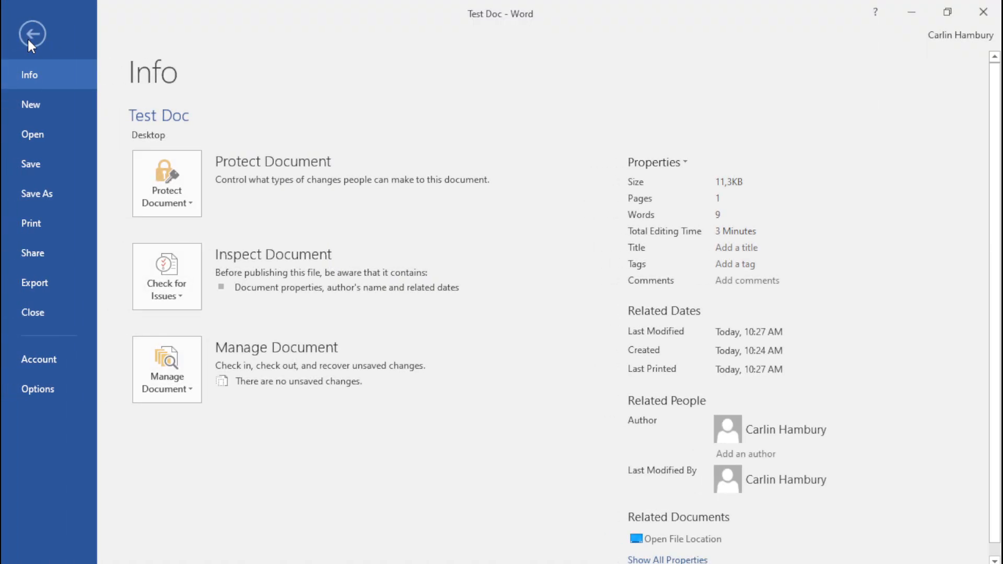
pyautogui.moveTo(37, 105)
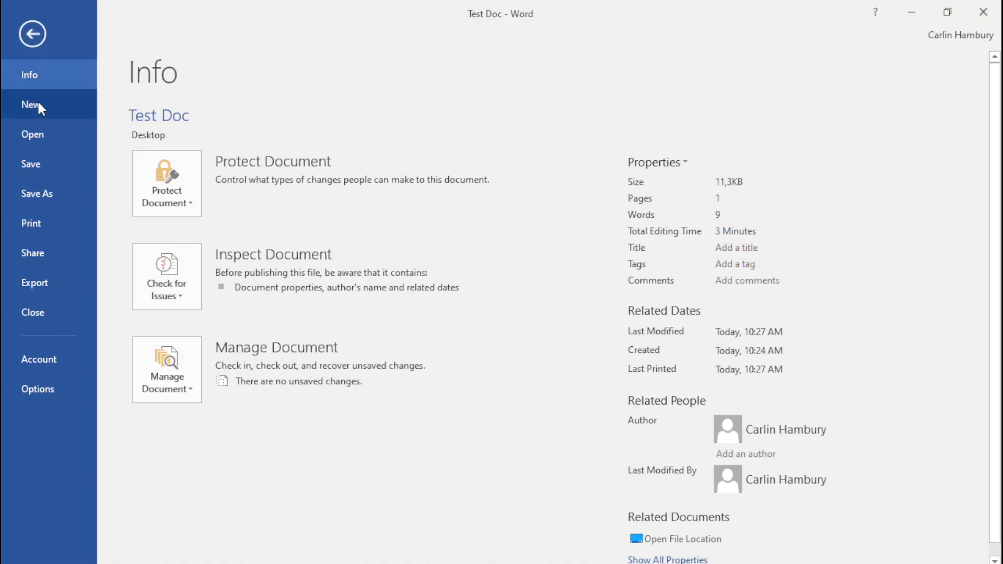
pyautogui.click(29, 104)
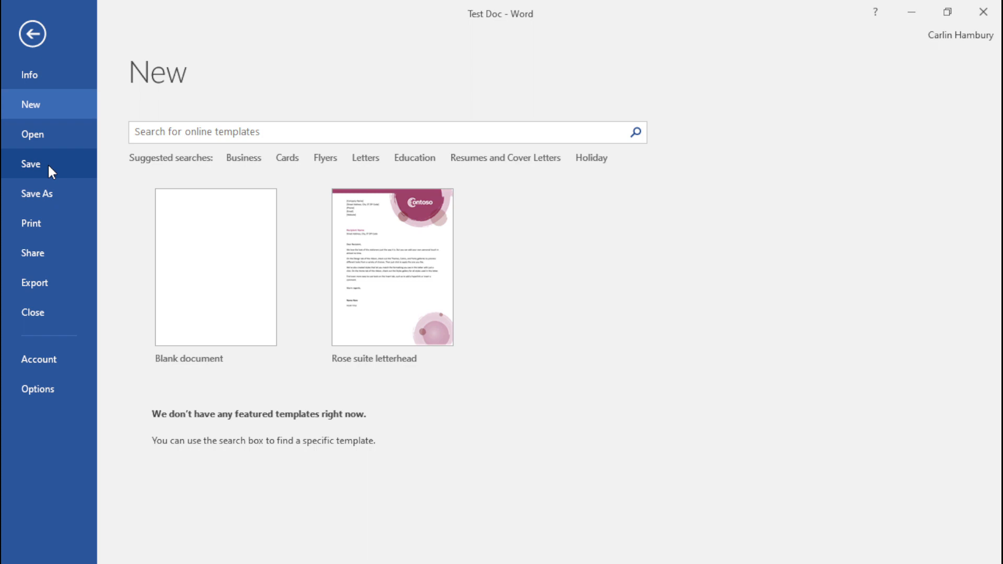
pyautogui.moveTo(61, 315)
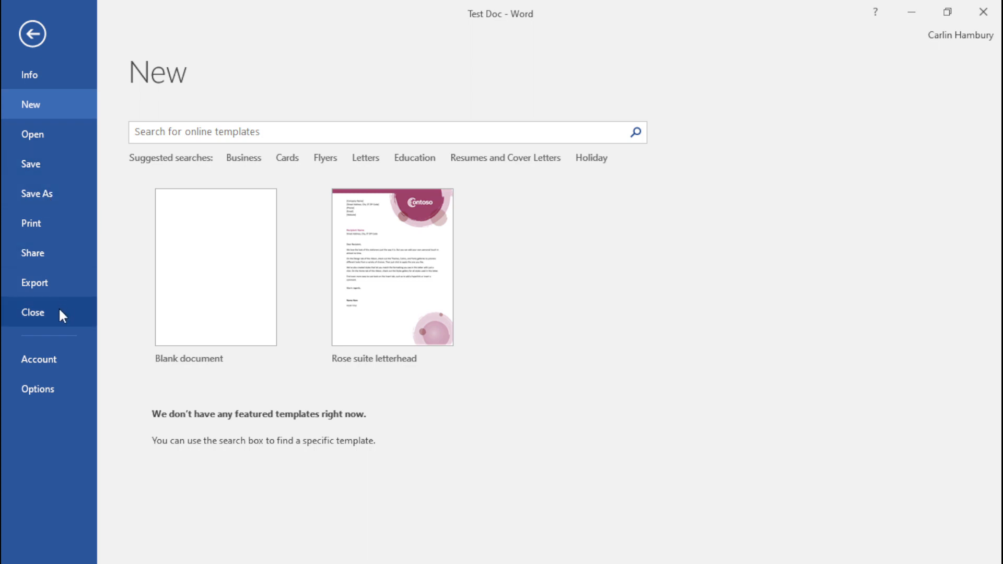